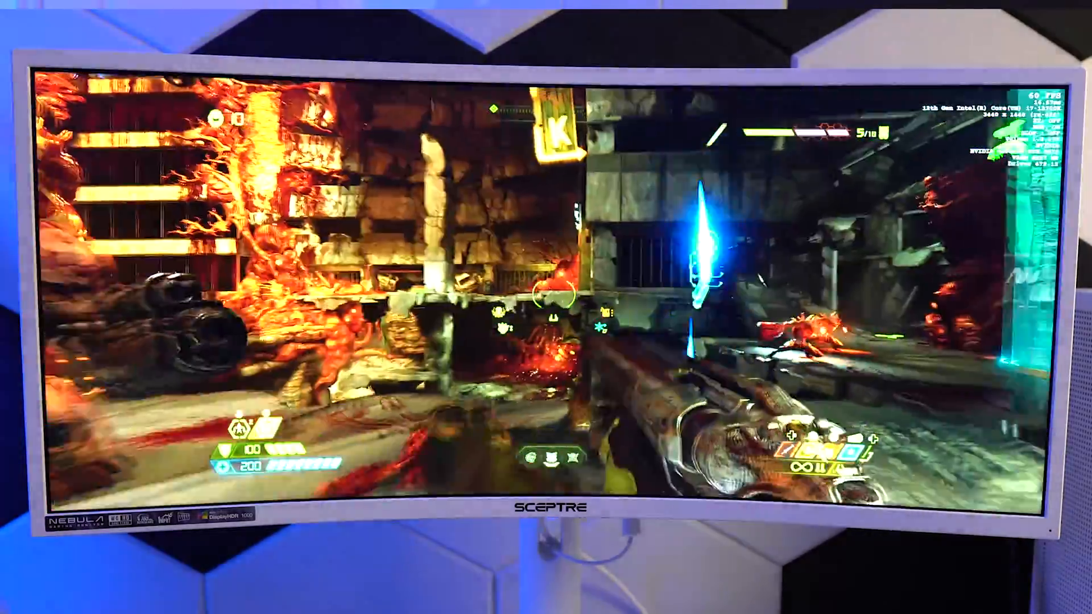
Step: Pause the game and enter the Settings menu's video options showing HDR enabled
{"action": "key", "text": "Escape"}
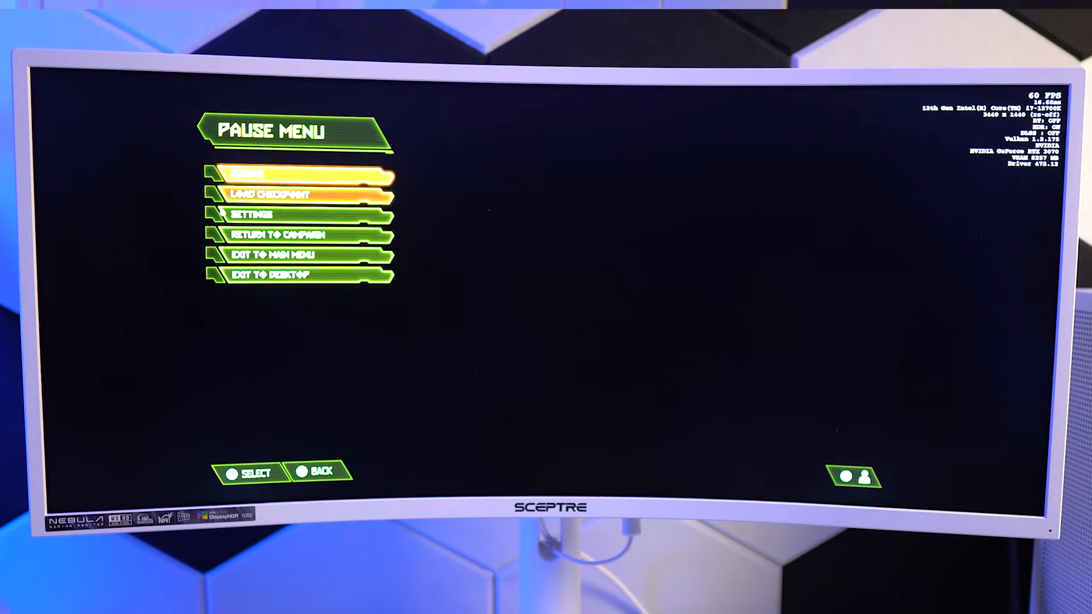
{"action": "left_click", "coordinate": [249, 214]}
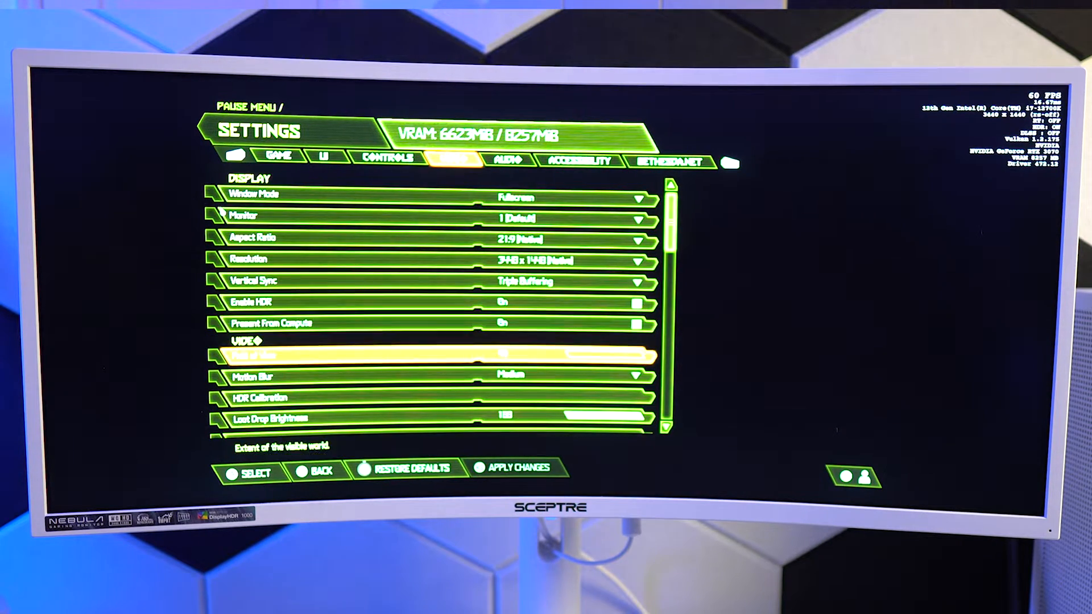
Step: Select HDR Calibration in the Video settings list
{"action": "left_click", "coordinate": [258, 397]}
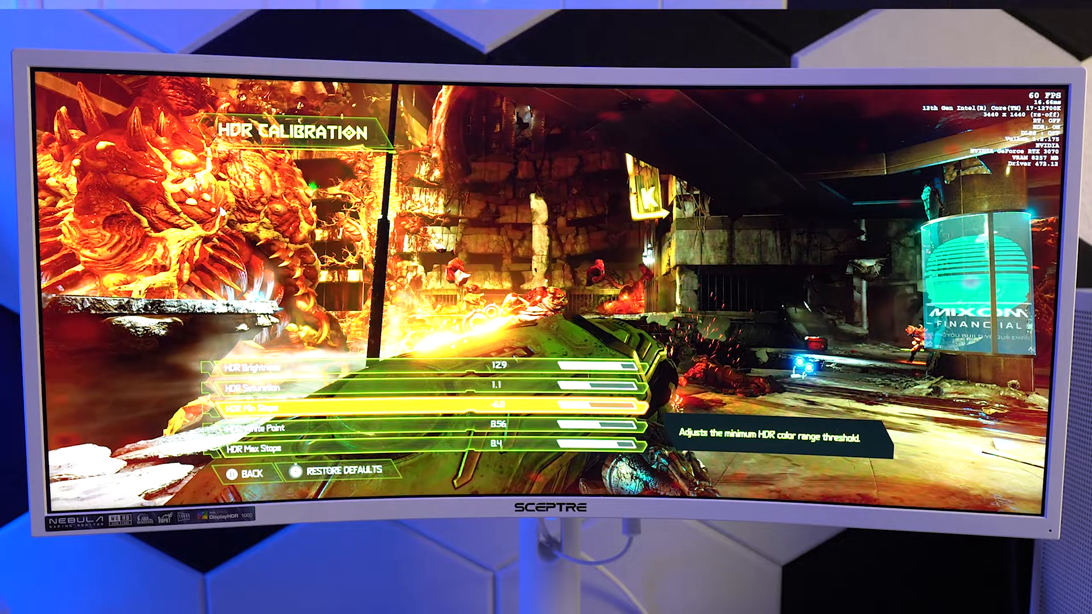
Step: Adjust HDR Min Stops to -6.8 and White Point to 8.54, moving focus to Max Stops
{"action": "key", "text": "down"}
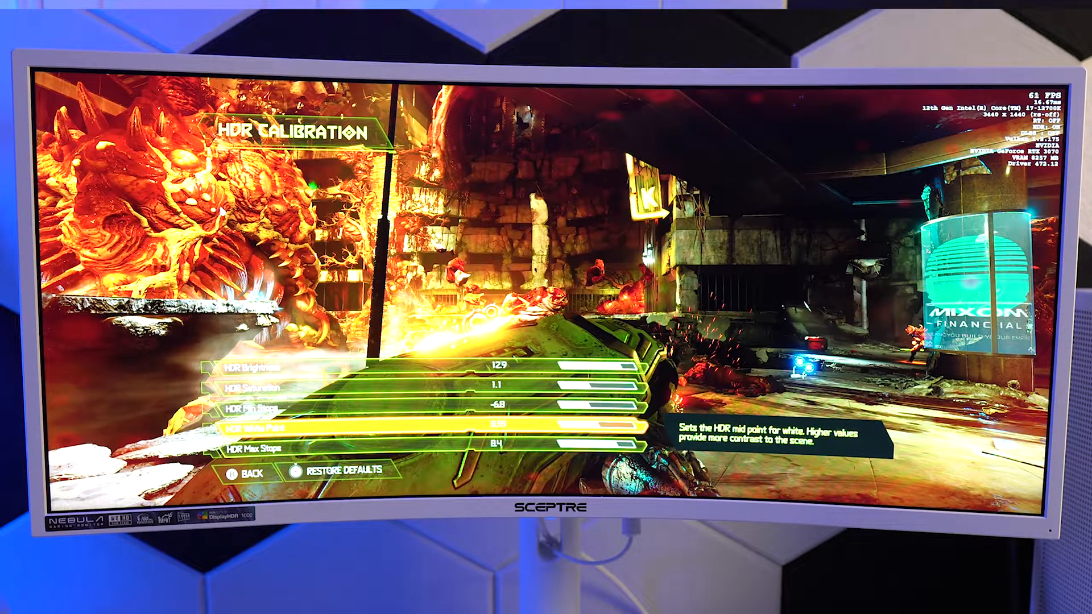
{"action": "key", "text": "Down"}
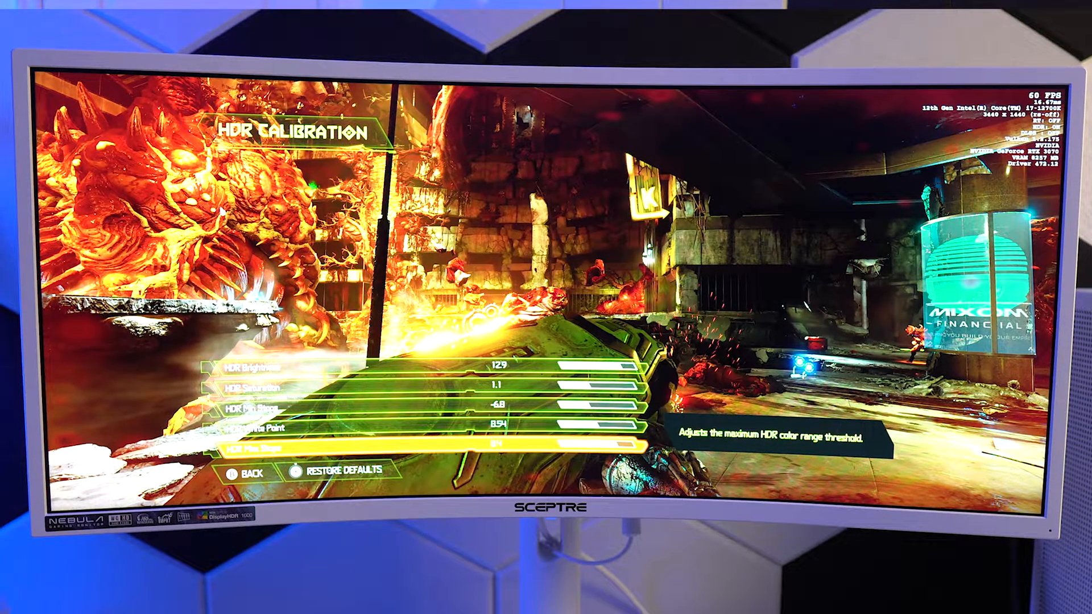